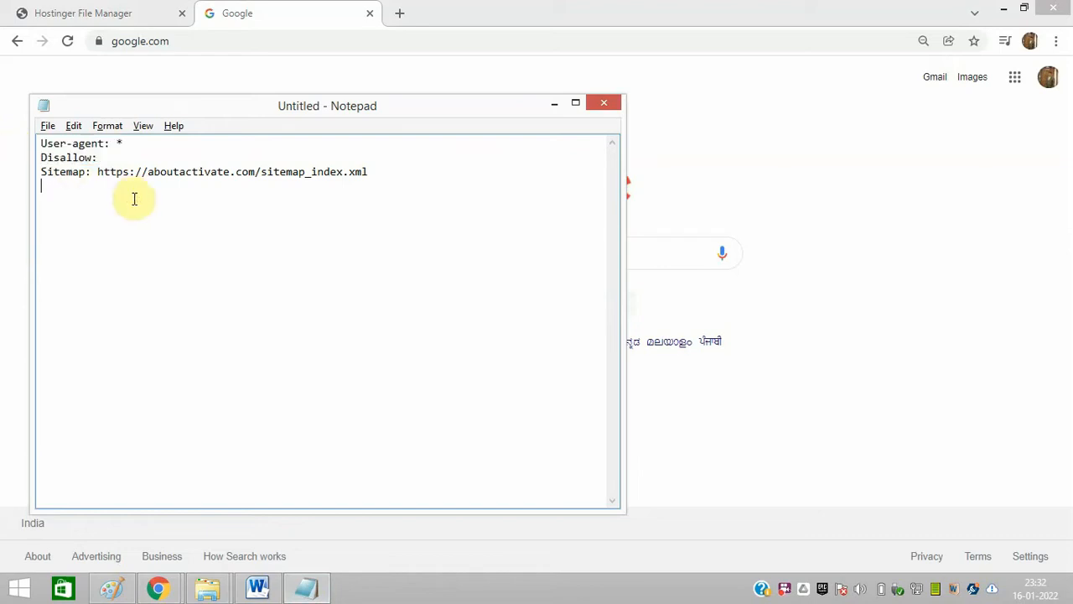
- Save the three-line note to the Desktop as robots.txt with UTF-8 encoding
click(42, 172)
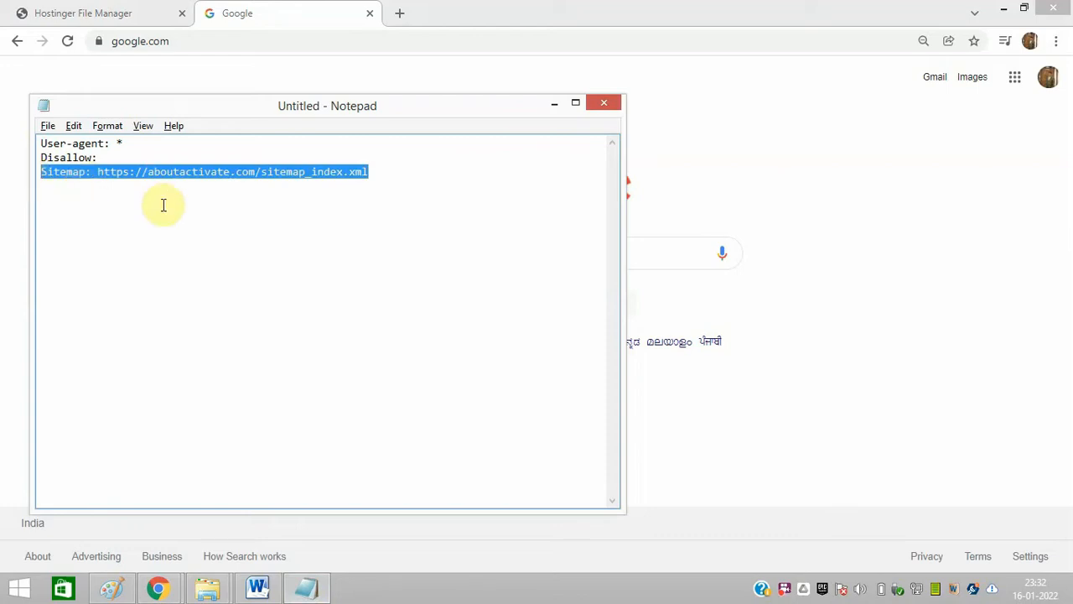
click(164, 206)
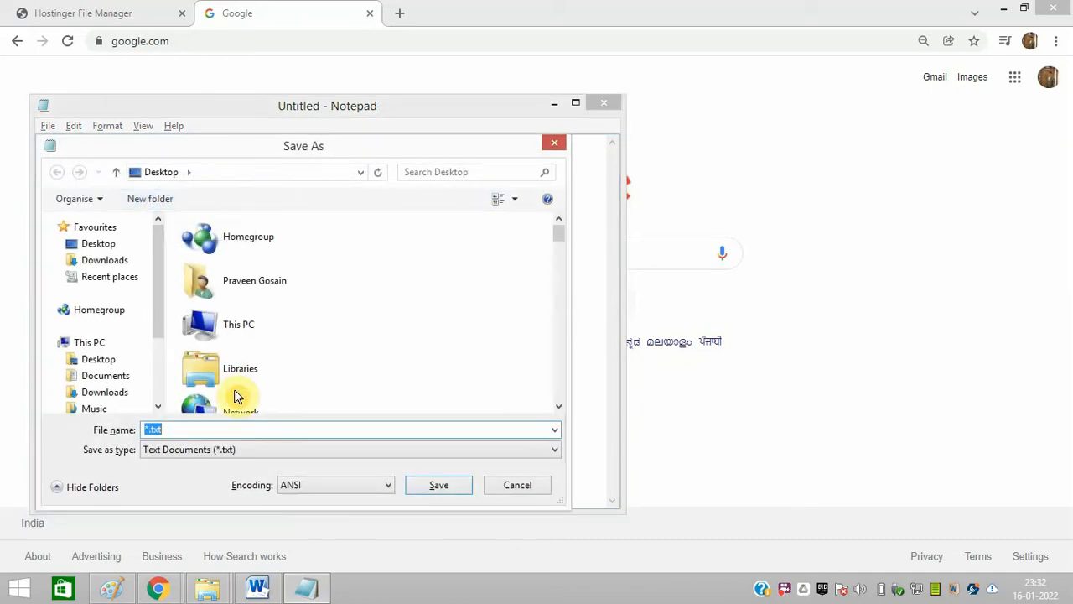
text(robots)
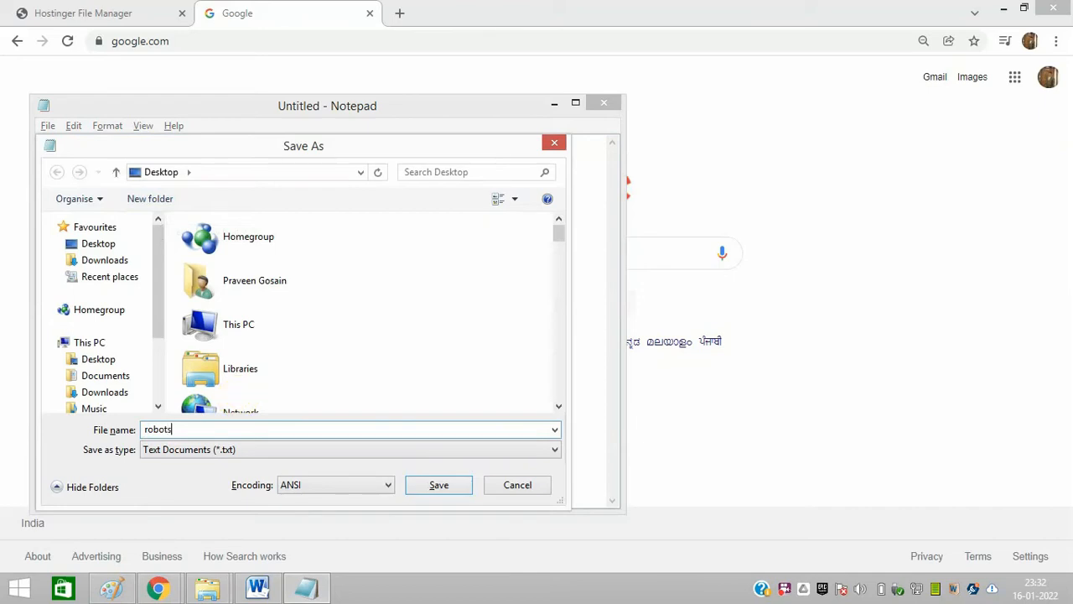
text(.txt)
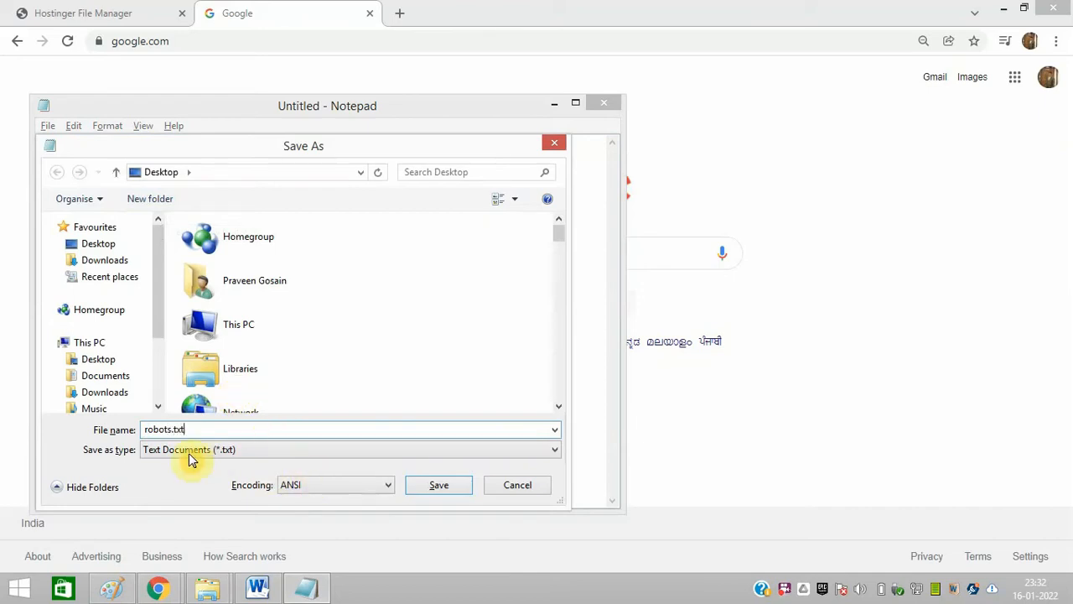
mouse_move(335, 485)
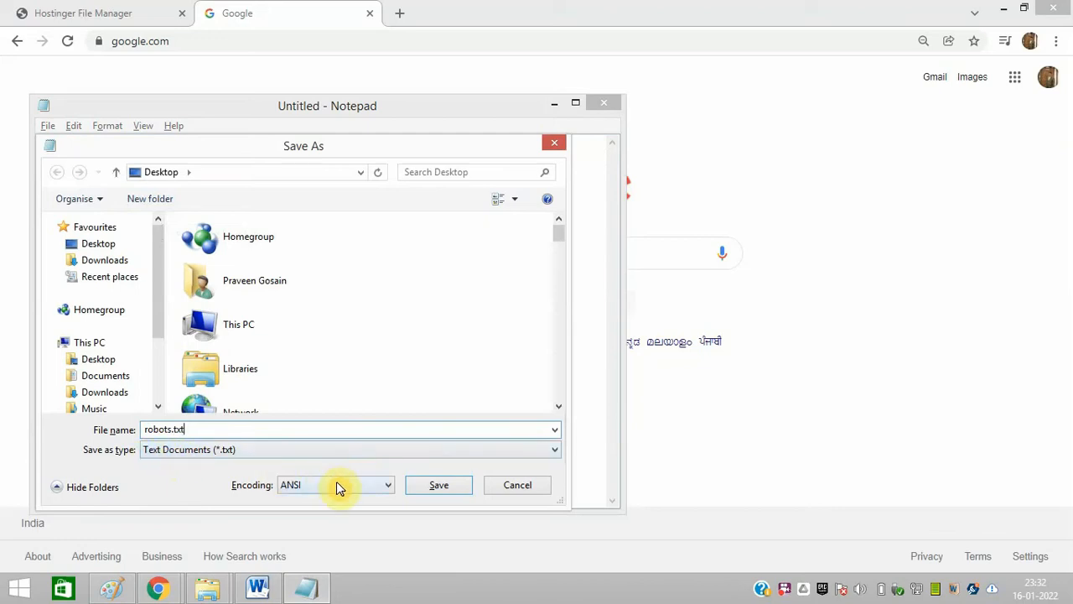
click(335, 484)
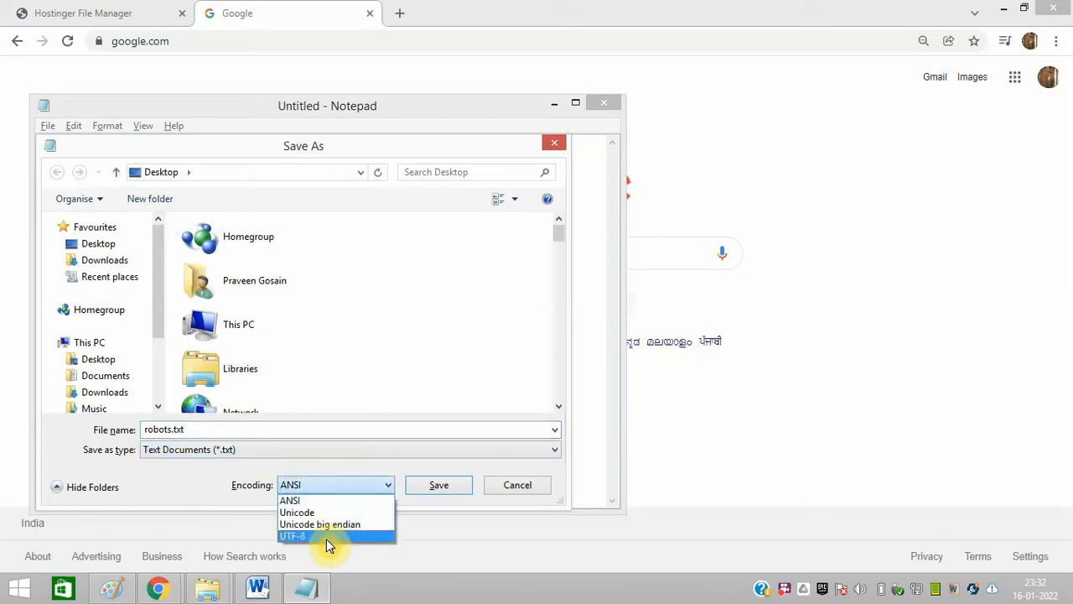
click(293, 535)
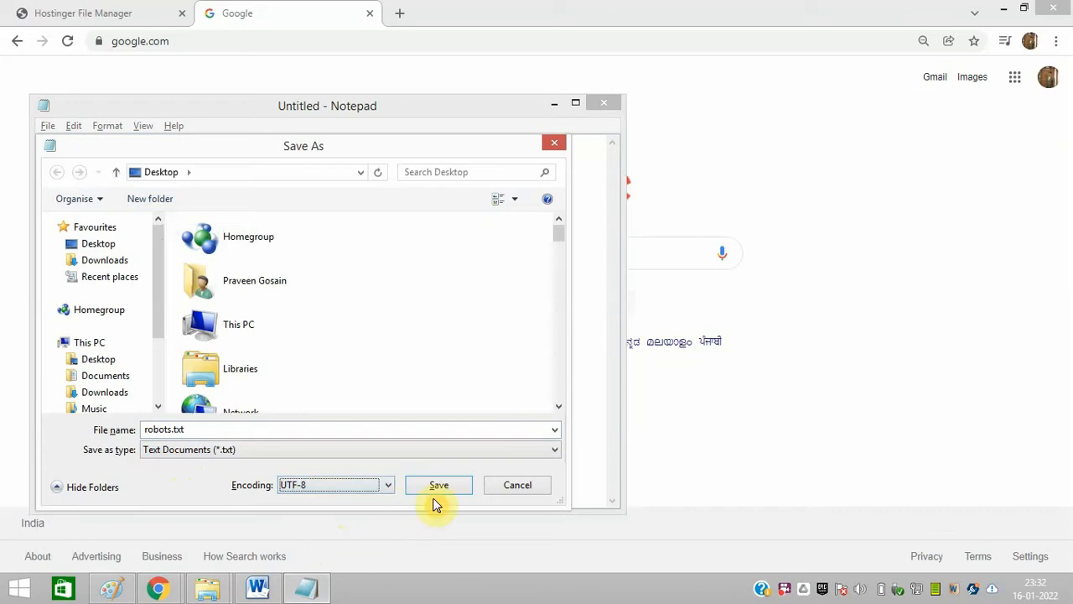
click(439, 485)
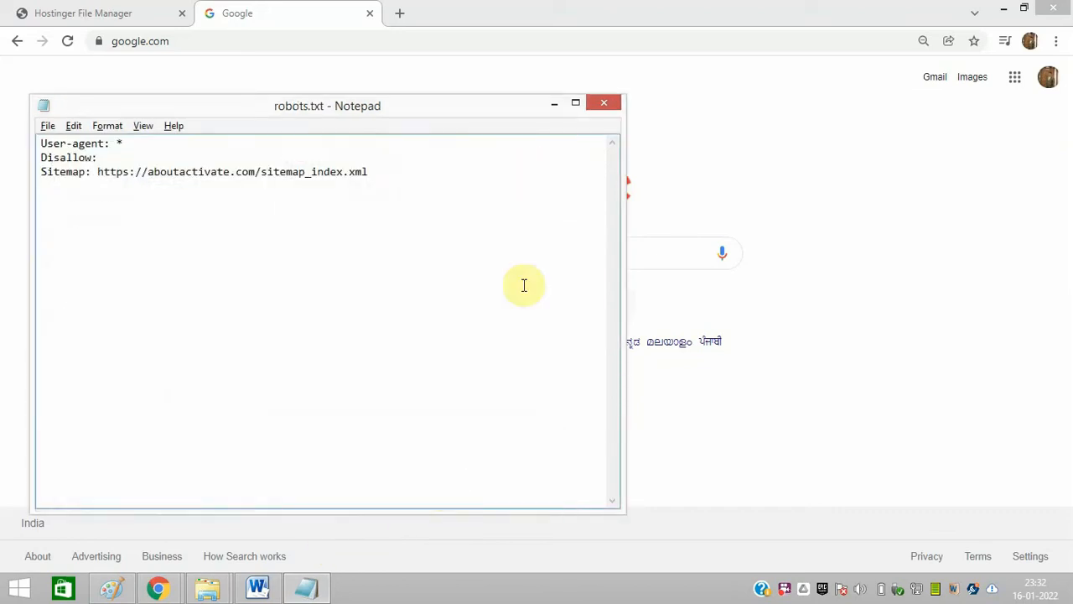
- Close Notepad and browse public_html in Hostinger File Manager down to the existing robots.txt
click(604, 102)
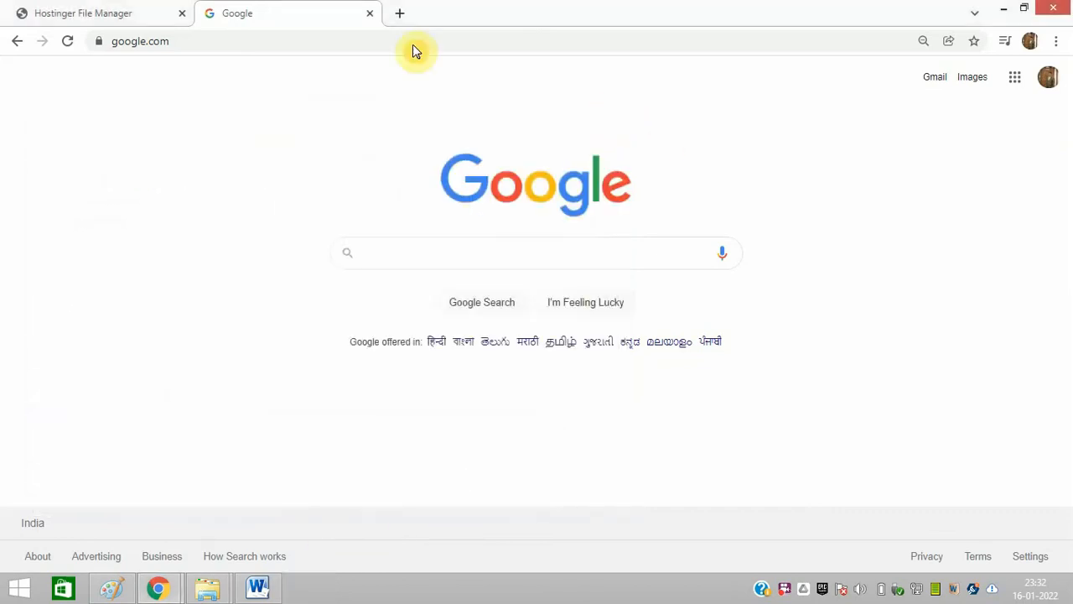
click(83, 13)
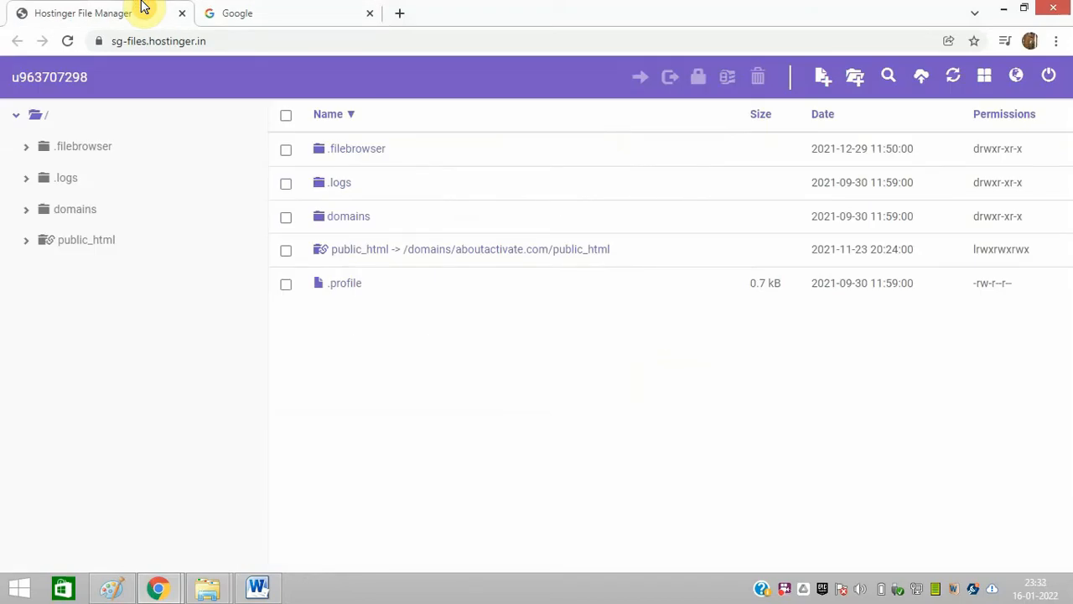
click(86, 239)
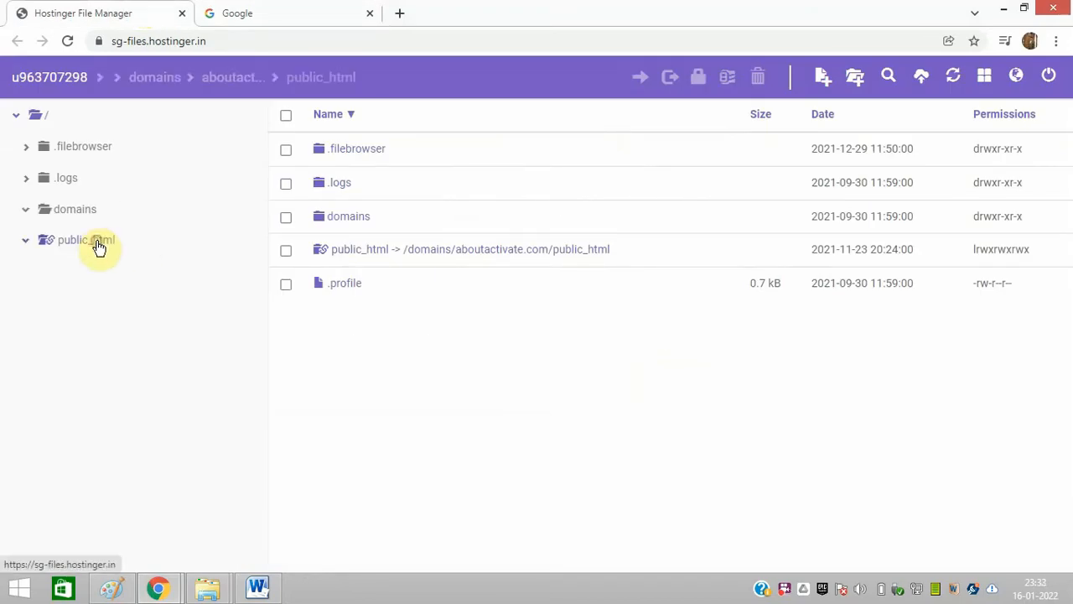
click(85, 239)
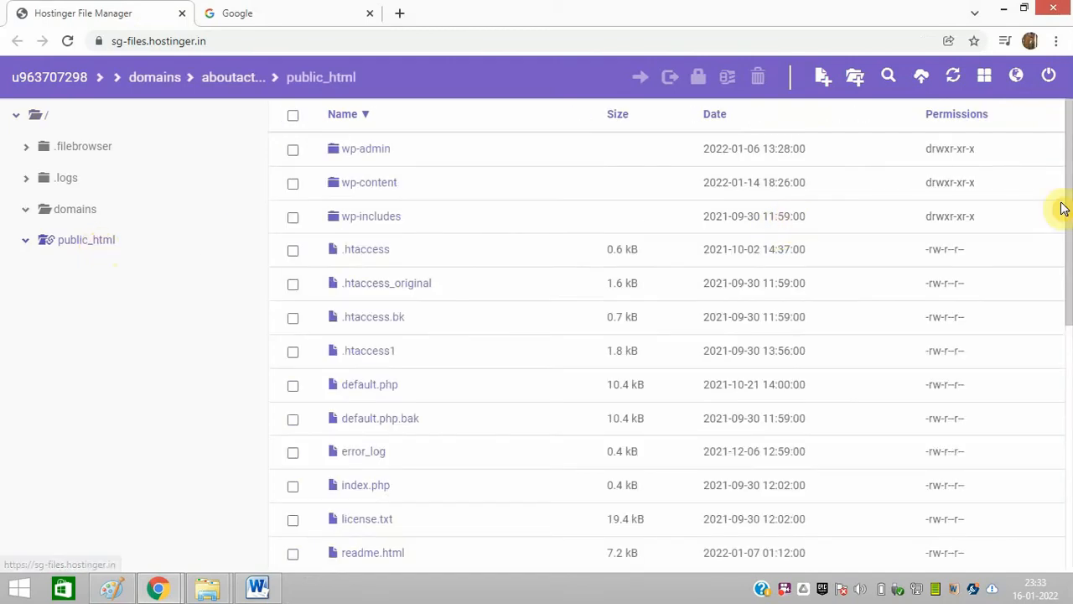
mouse_move(1067, 255)
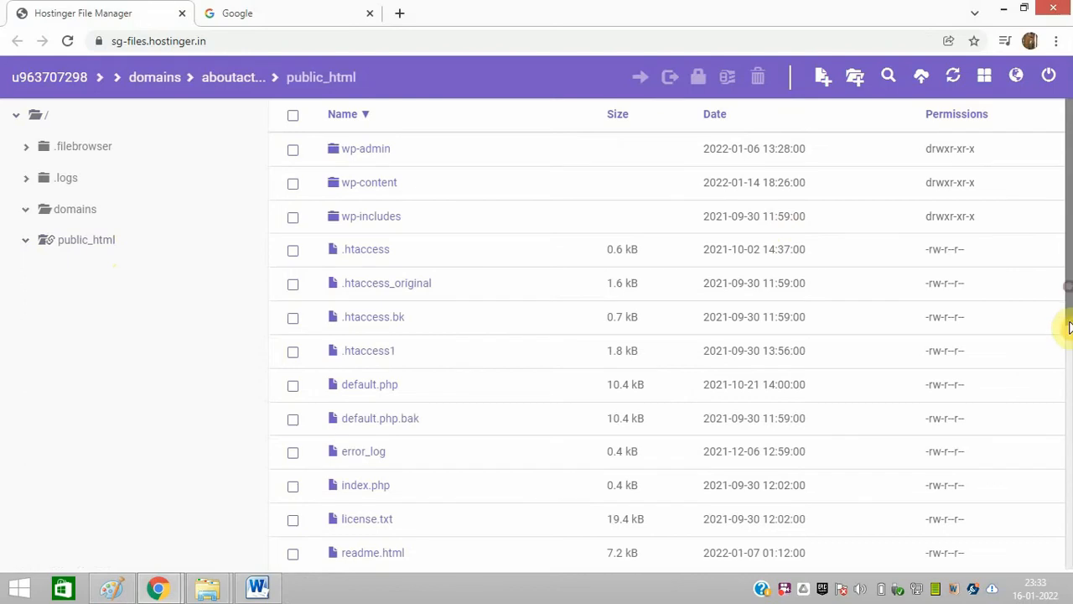
scroll(down, 3)
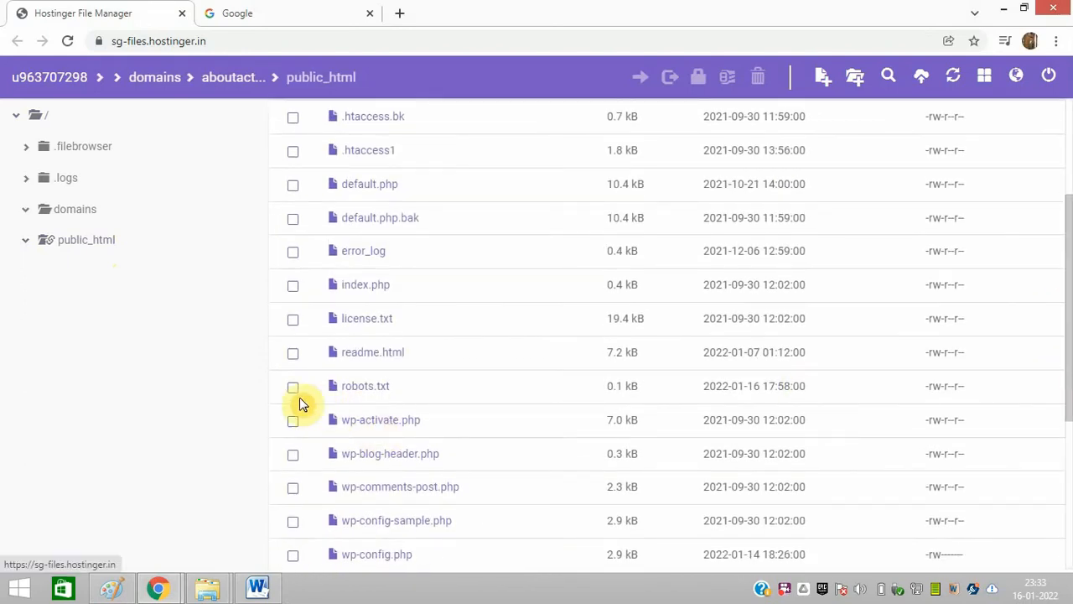
- Select the old robots.txt in public_html and confirm its deletion
click(293, 386)
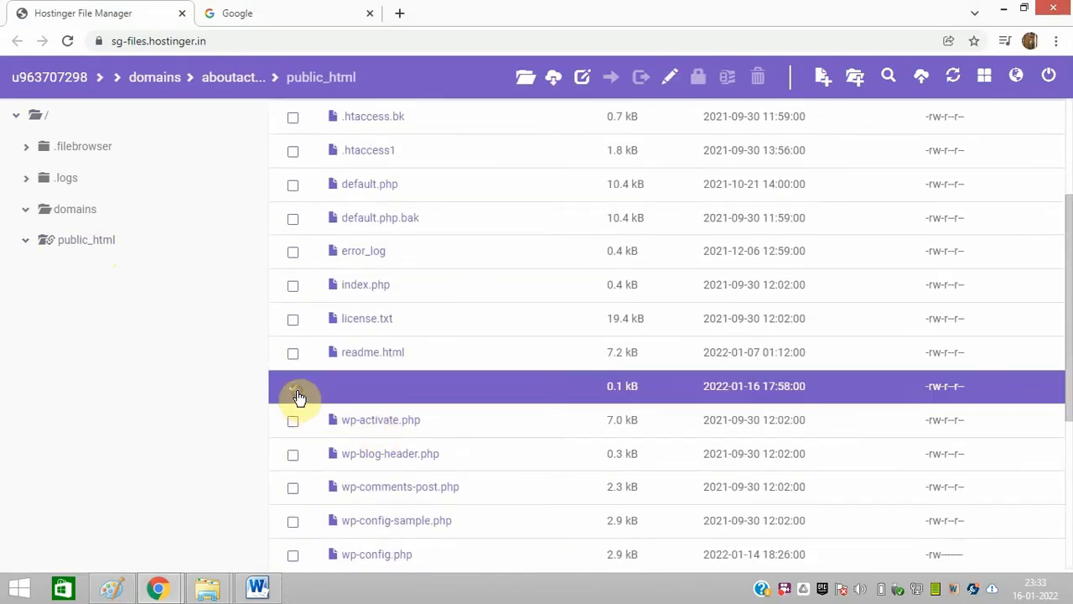
click(756, 76)
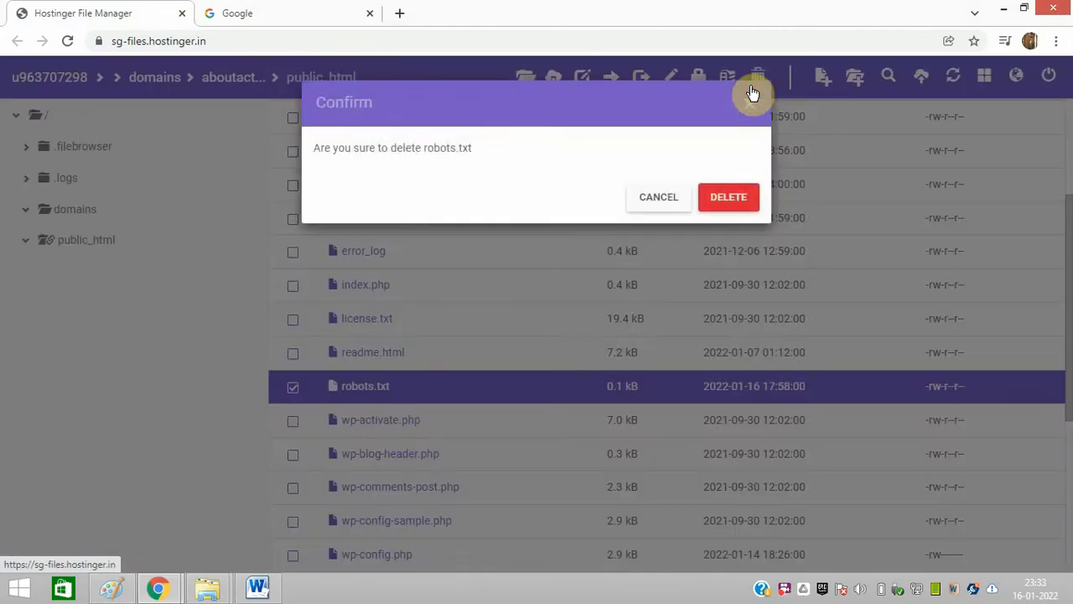
click(728, 196)
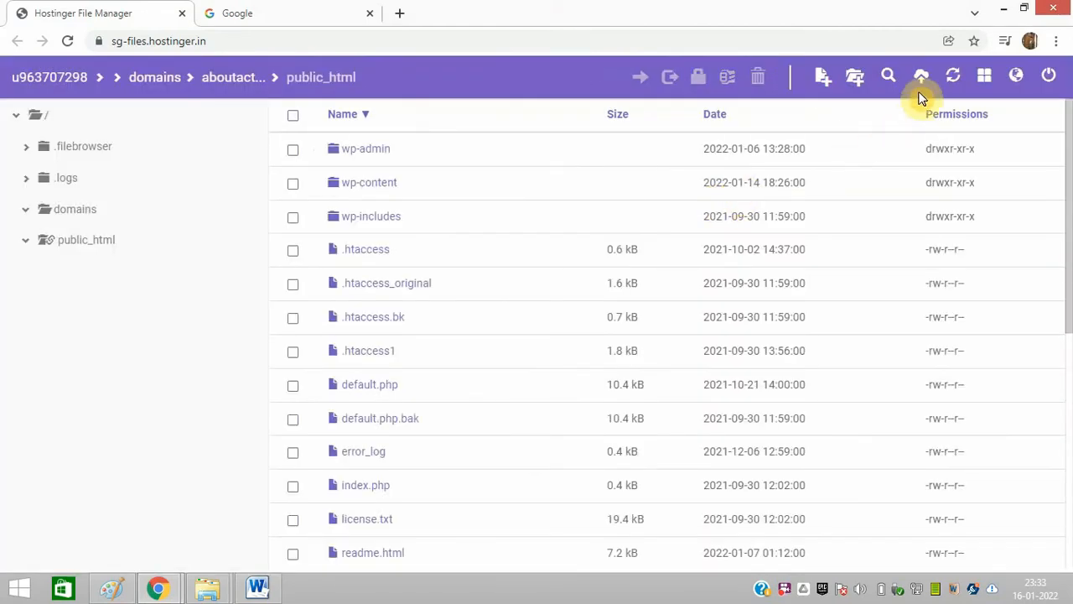
- Upload the new robots.txt from the Desktop into public_html
click(922, 76)
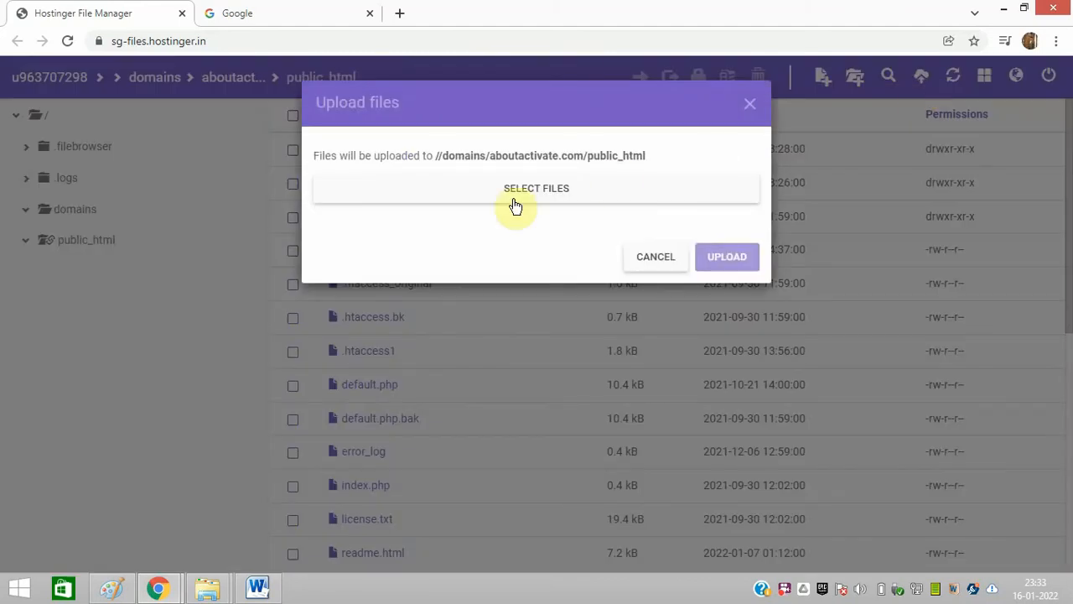
click(537, 188)
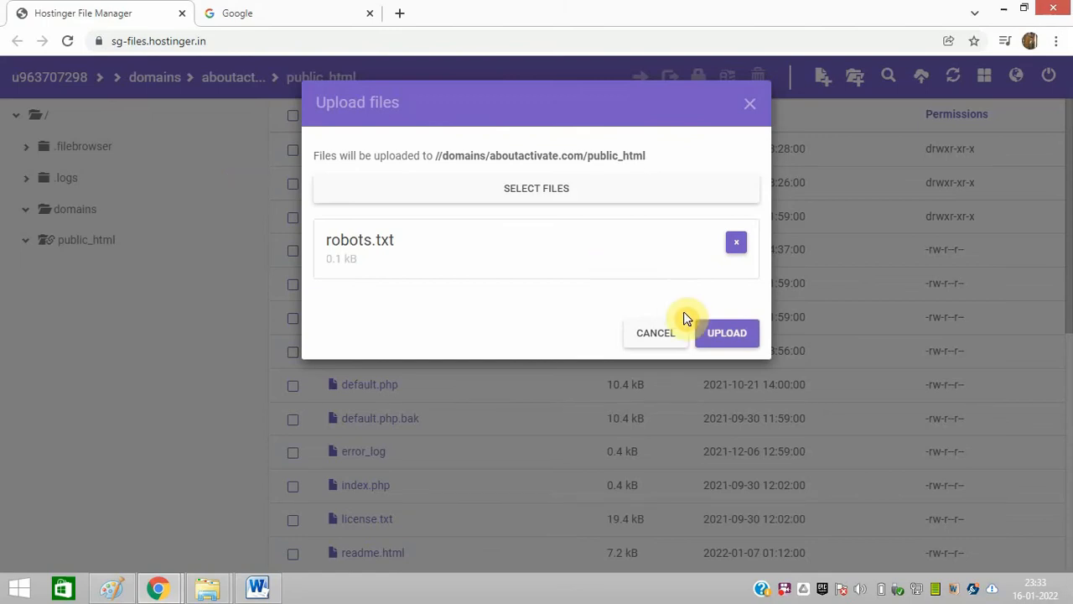
click(727, 333)
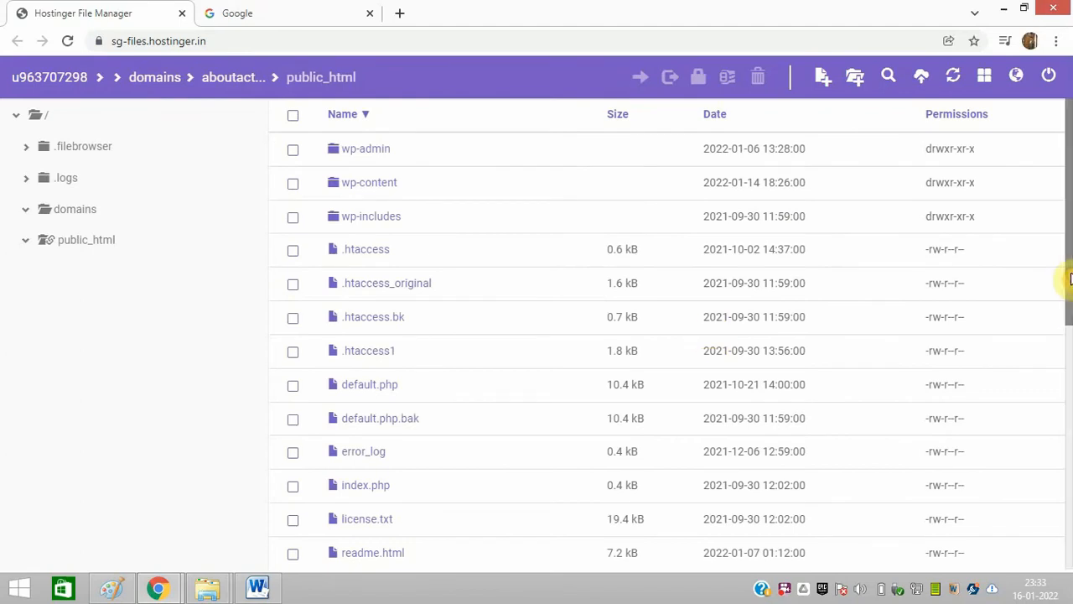
scroll(down, 3)
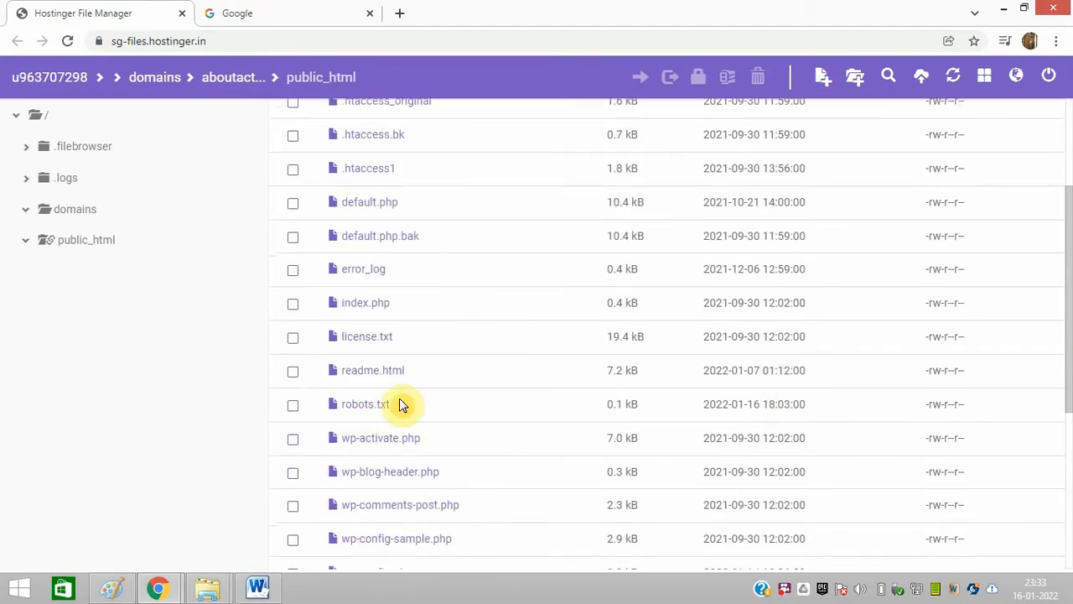
double_click(364, 404)
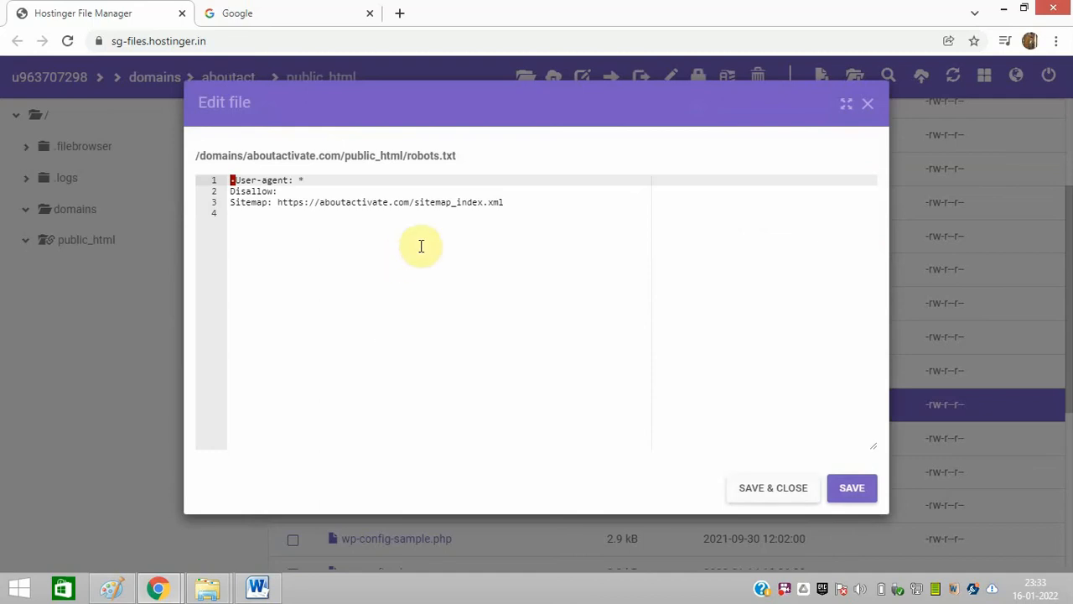
mouse_move(336, 289)
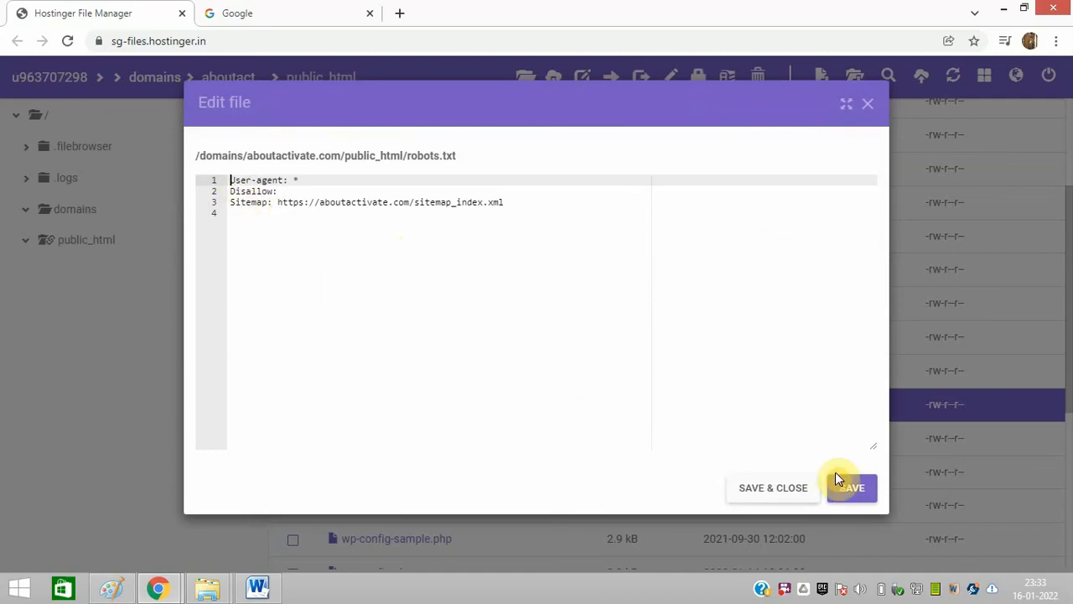
click(851, 487)
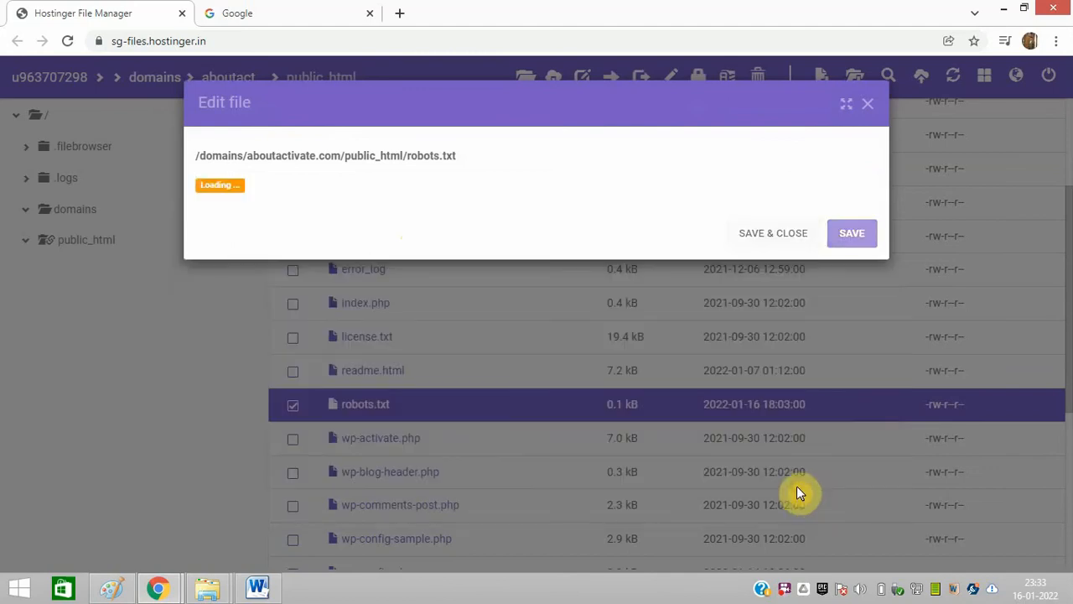
click(868, 103)
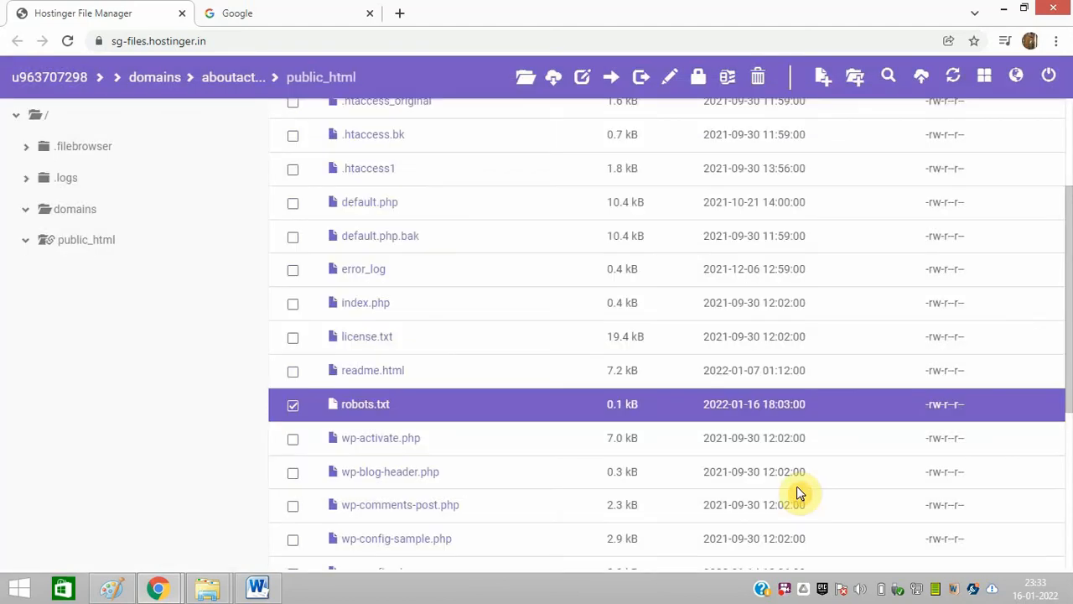